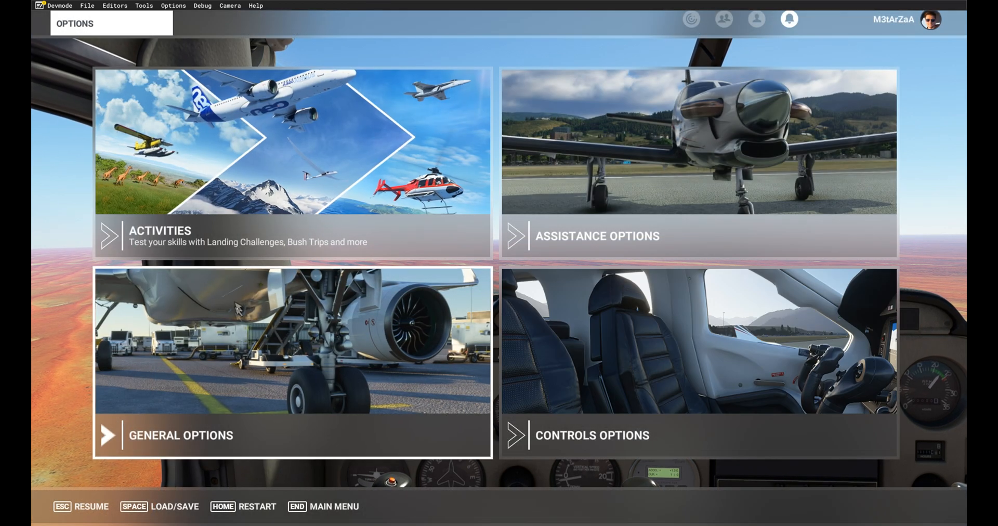
# Step: Resume the flight from the options menu to return to the Cessna cockpit
pyautogui.click(180, 435)
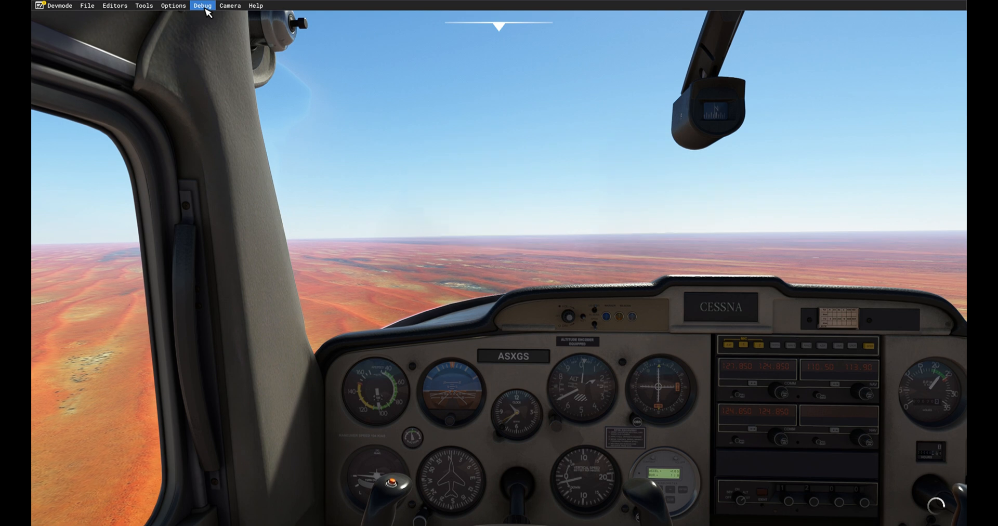
# Step: Enable the Display FPS overlay, then open and close the FSRealistic panel
pyautogui.click(202, 5)
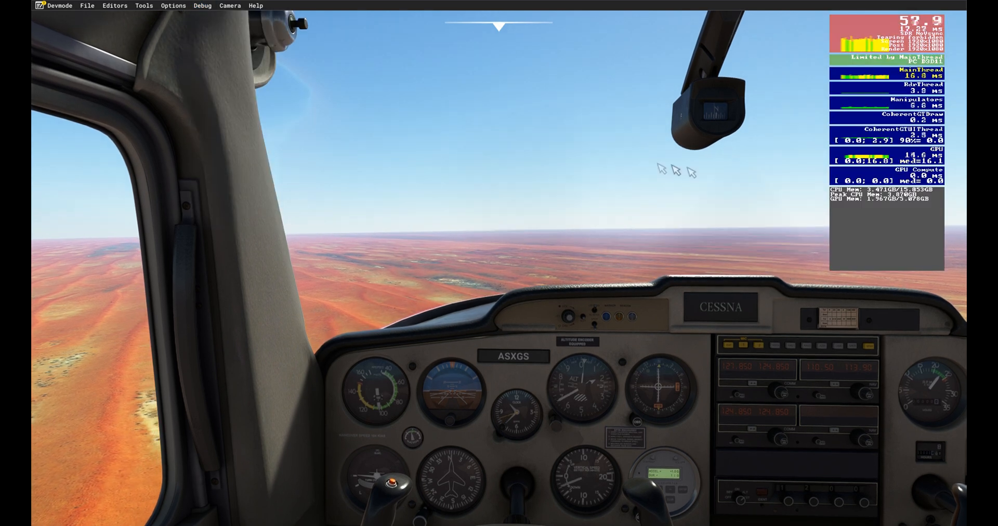
pyautogui.moveTo(847, 118)
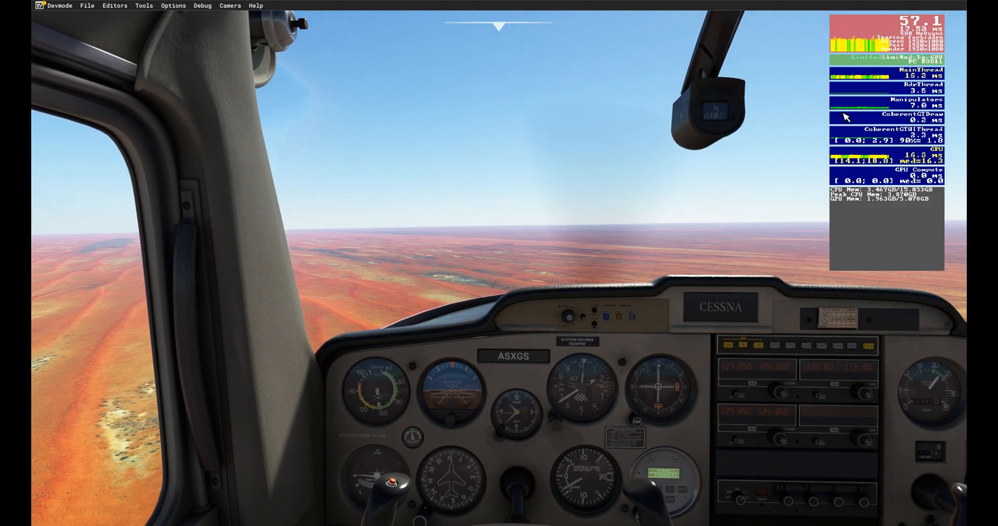
pyautogui.moveTo(748, 96)
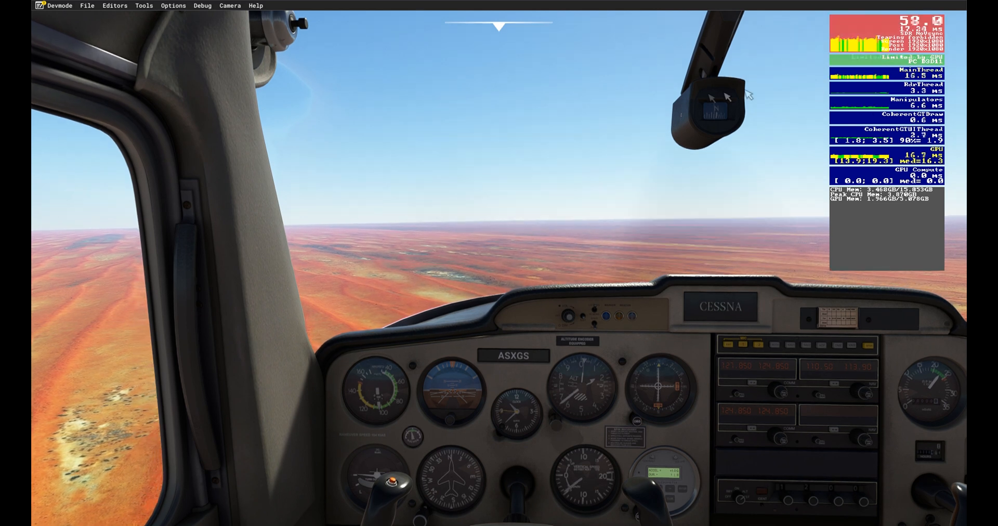
pyautogui.click(445, 514)
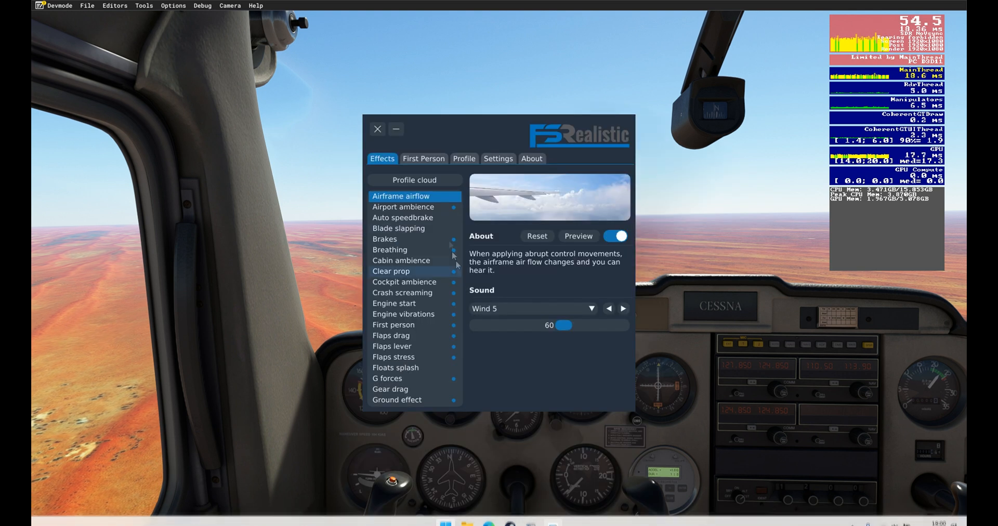
pyautogui.click(377, 129)
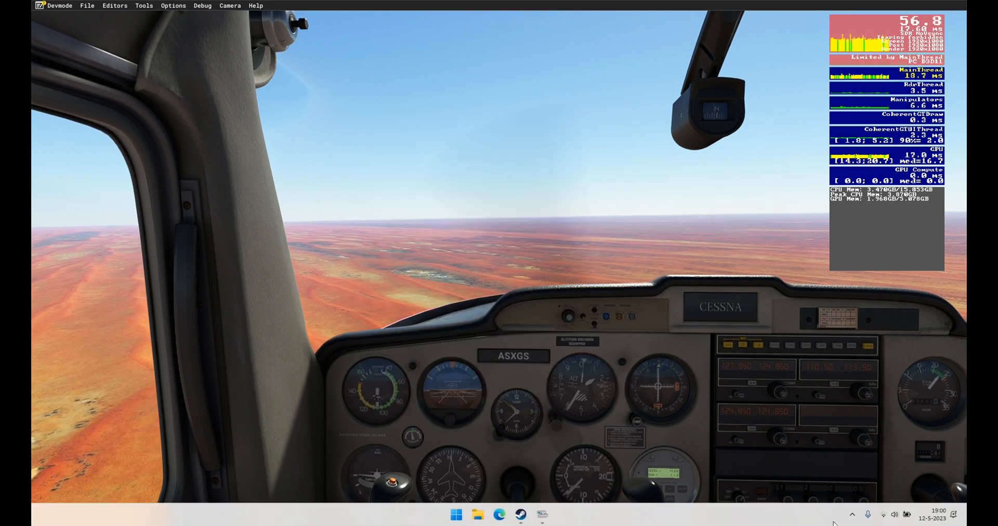
pyautogui.click(853, 514)
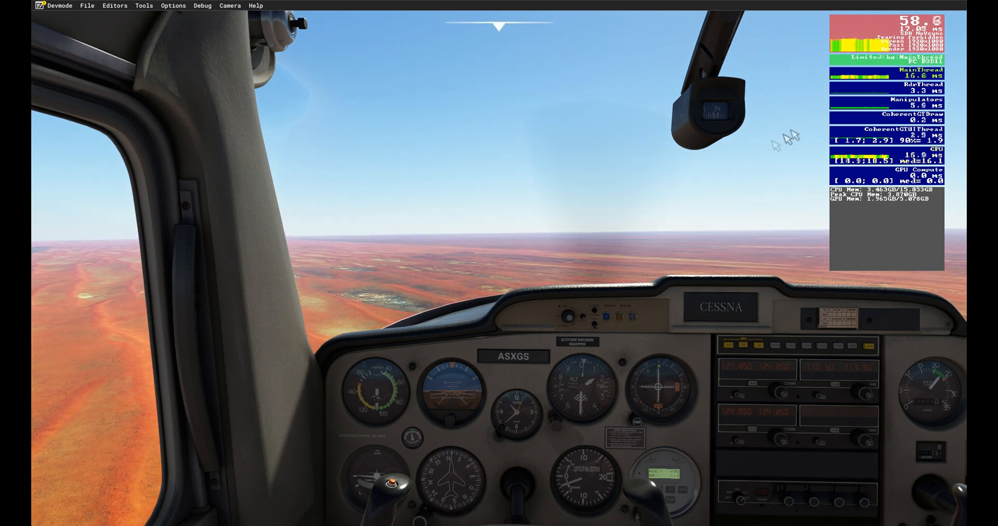
# Step: Switch to MSI Afterburner to reset Core and Memory Clock to +0
pyautogui.press('alt+tab')
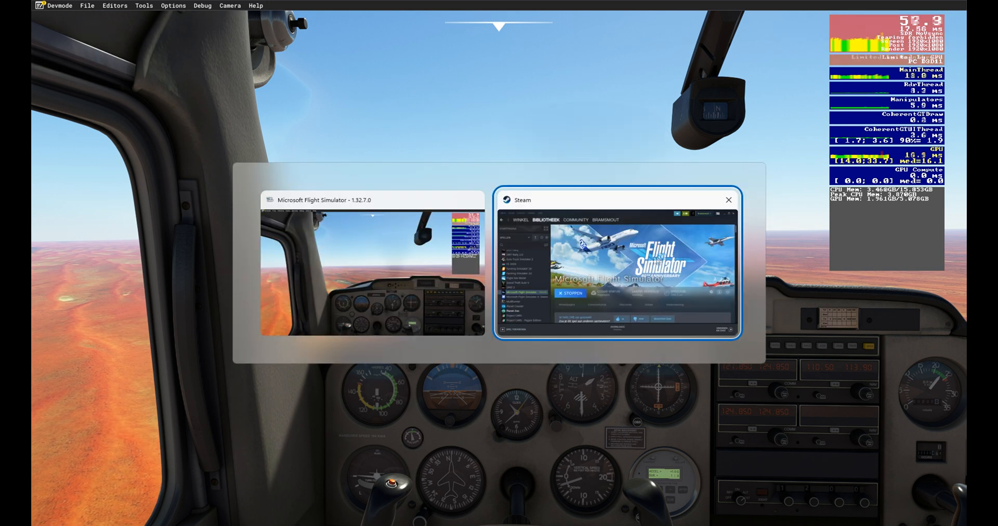
pyautogui.click(456, 514)
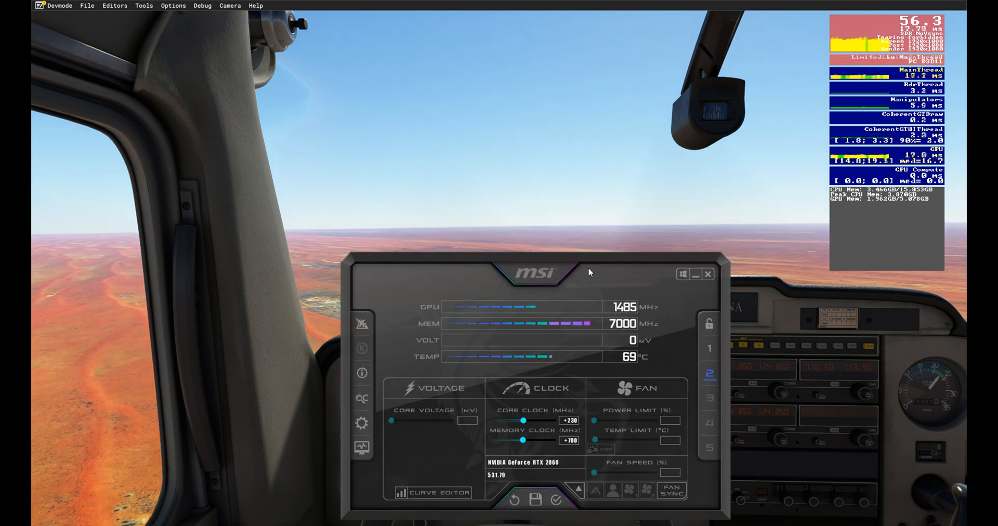
pyautogui.moveTo(650, 309)
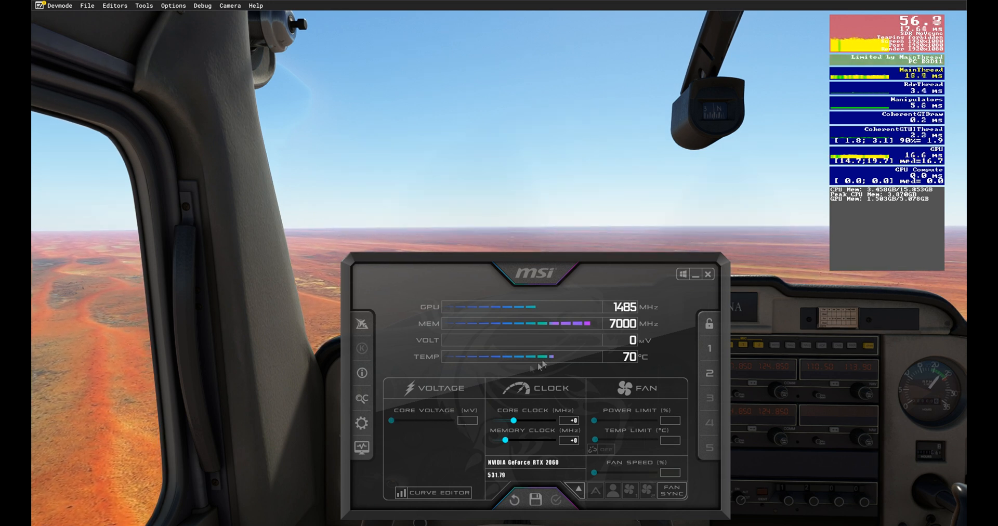
pyautogui.moveTo(595, 325)
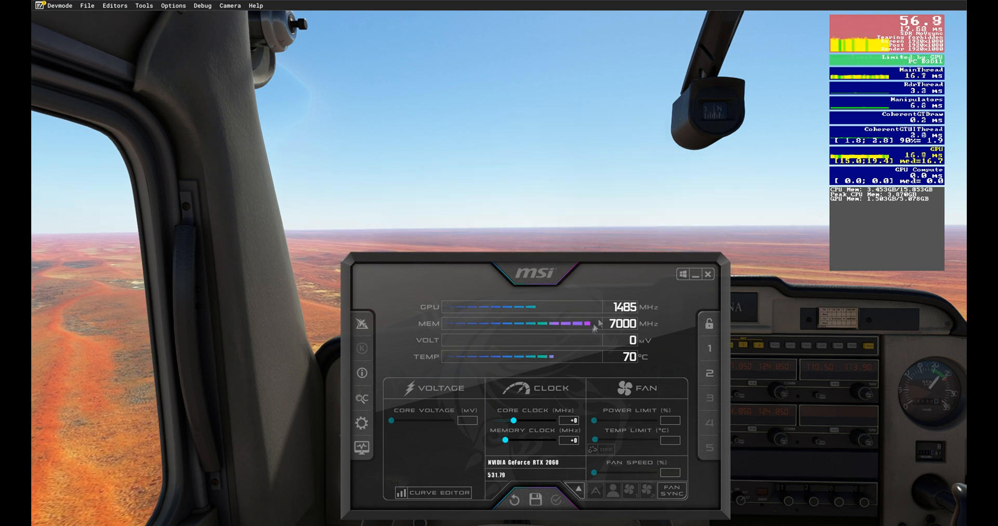
pyautogui.moveTo(652, 271)
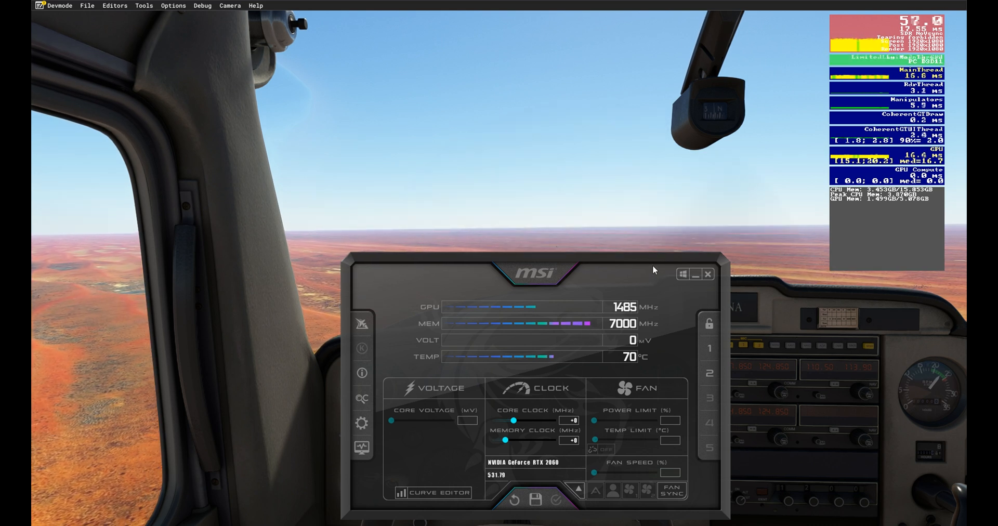
pyautogui.moveTo(535, 228)
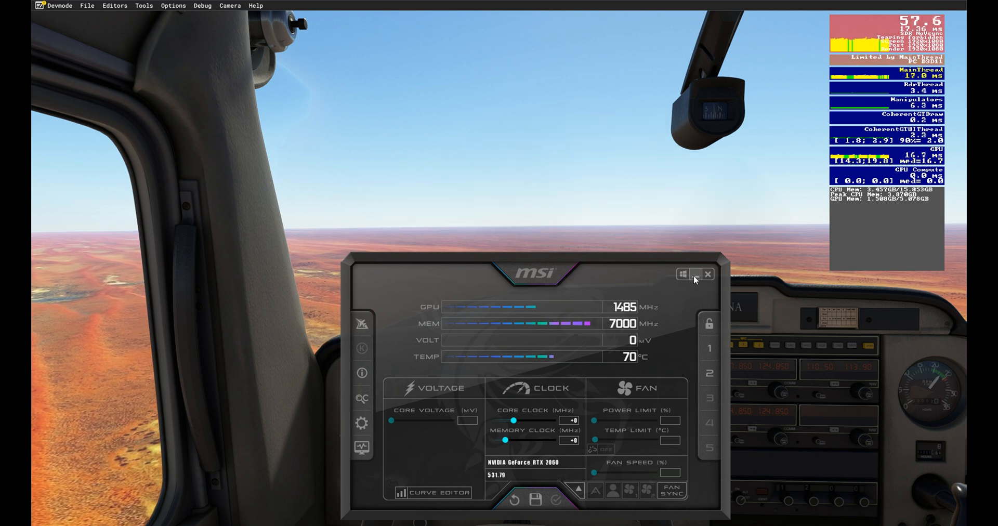
# Step: Load profile 2 with +230 core and +700 memory clock offsets
pyautogui.click(693, 274)
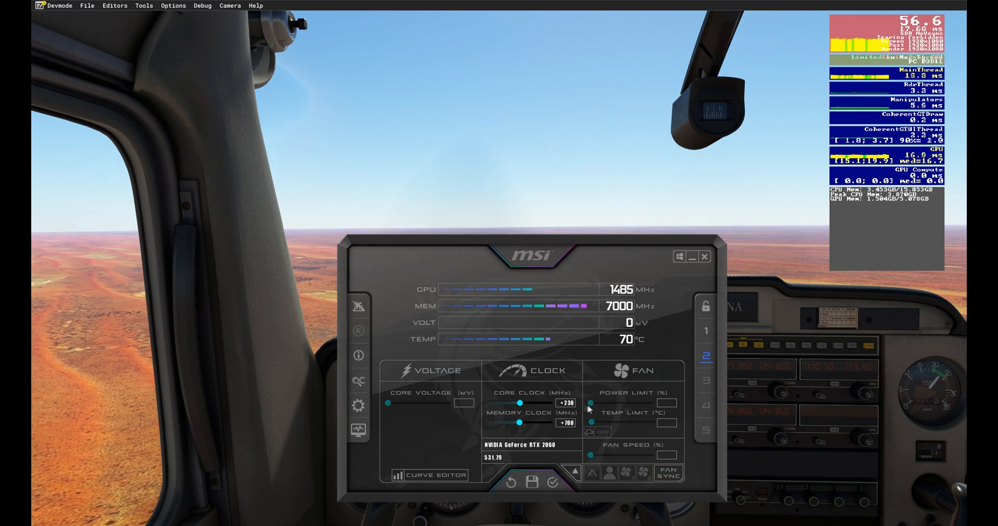
pyautogui.moveTo(565, 456)
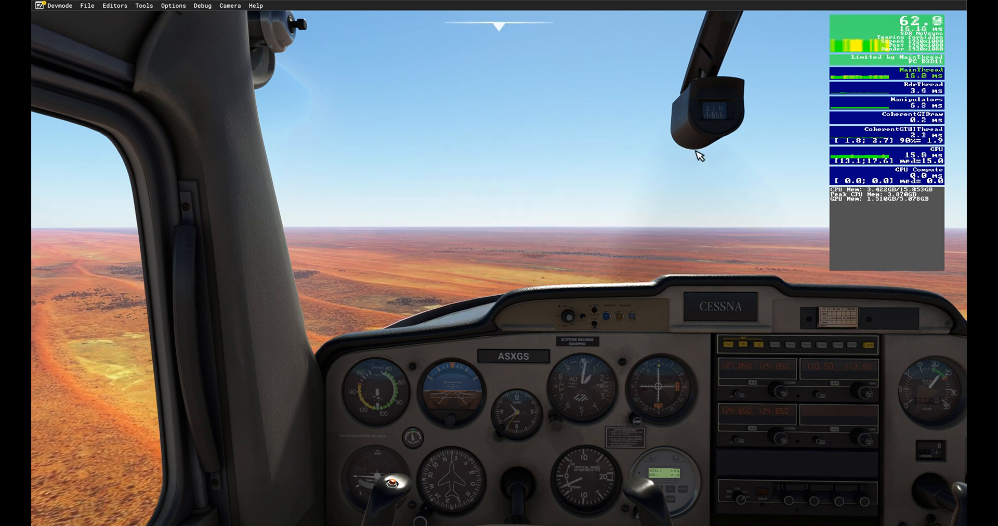
pyautogui.moveTo(758, 122)
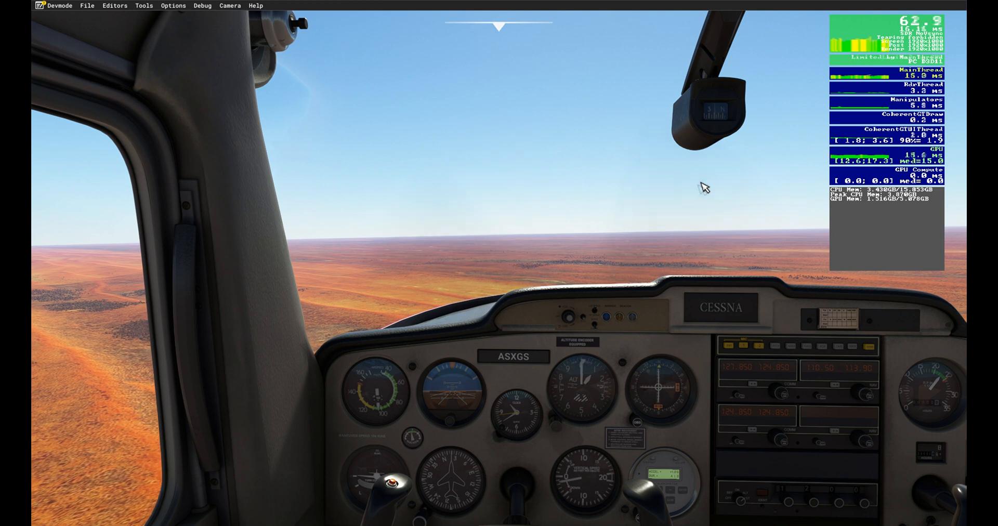
pyautogui.moveTo(584, 394)
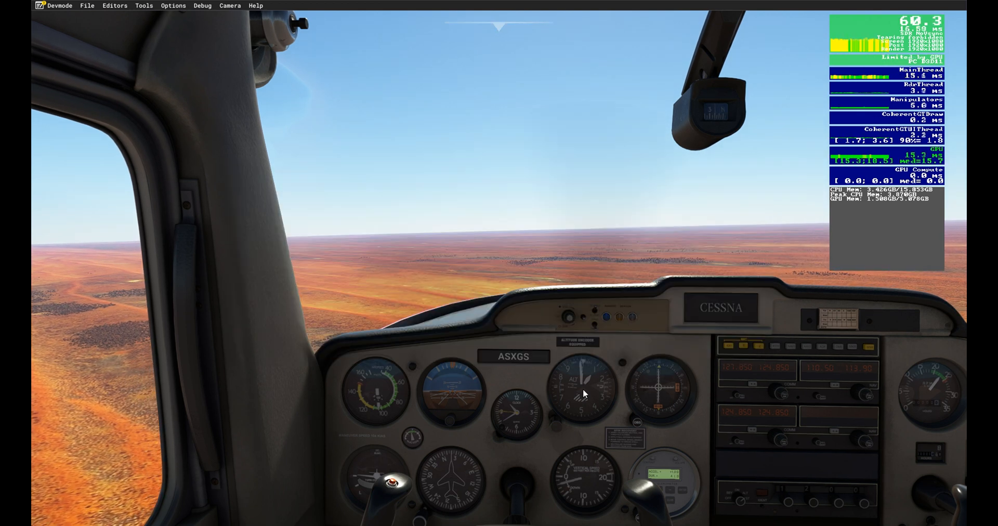
# Step: Bring Afterburner forward to save the +220/+700 overclock to a profile slot
pyautogui.click(456, 514)
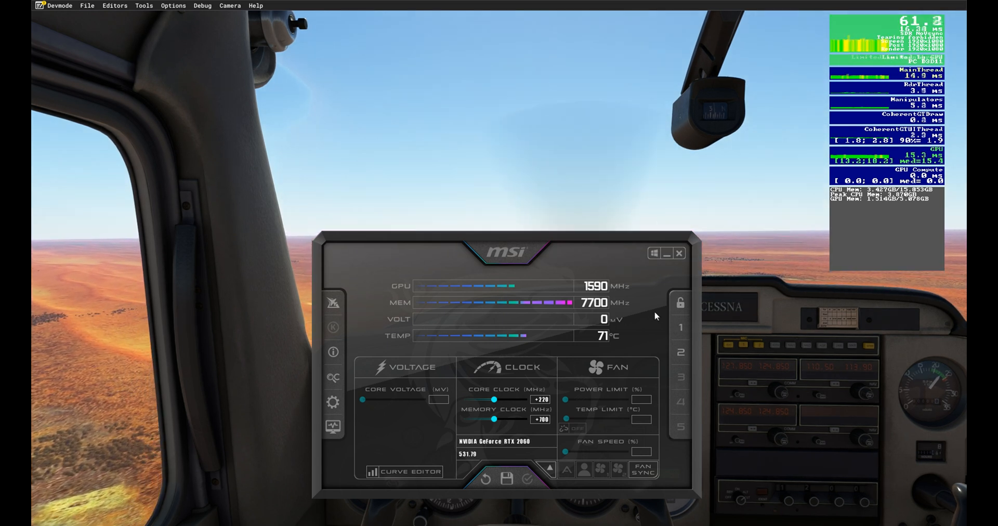
pyautogui.moveTo(613, 349)
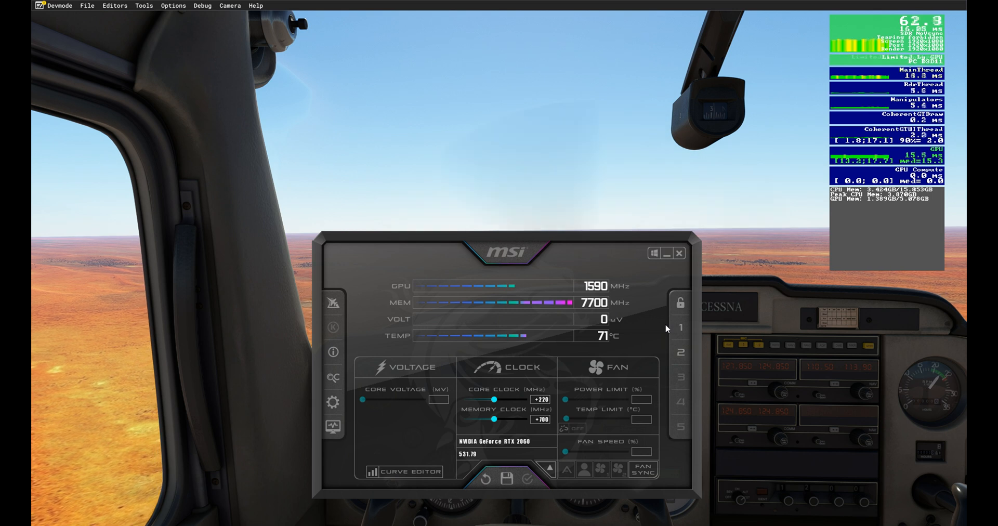
pyautogui.moveTo(94, 303)
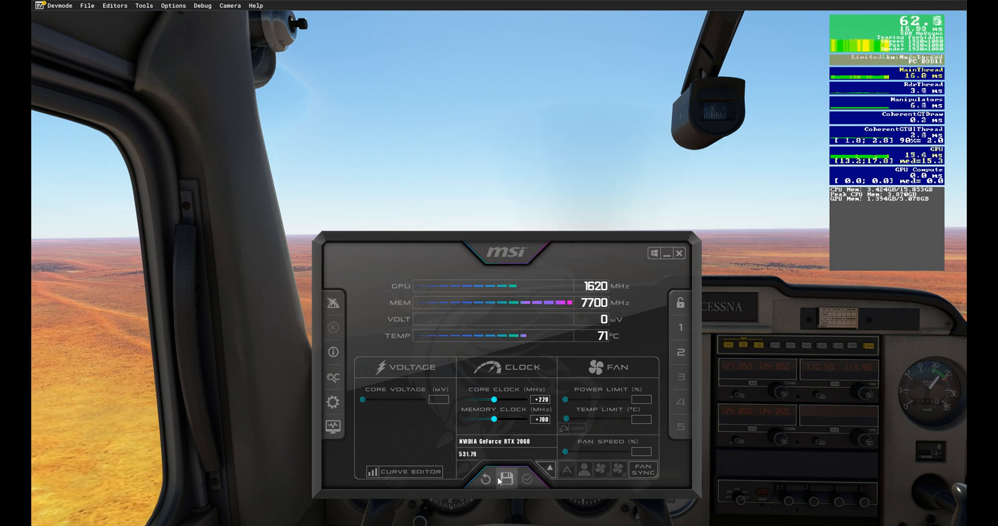
pyautogui.moveTo(568, 458)
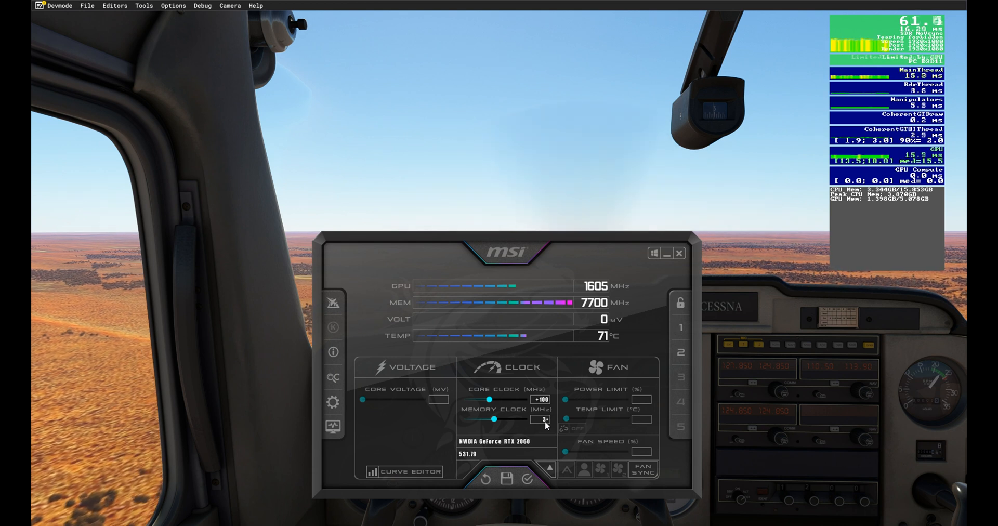
# Step: Drag the Core Clock slider to +130 MHz
pyautogui.moveTo(484, 418); pyautogui.dragTo(542, 419)
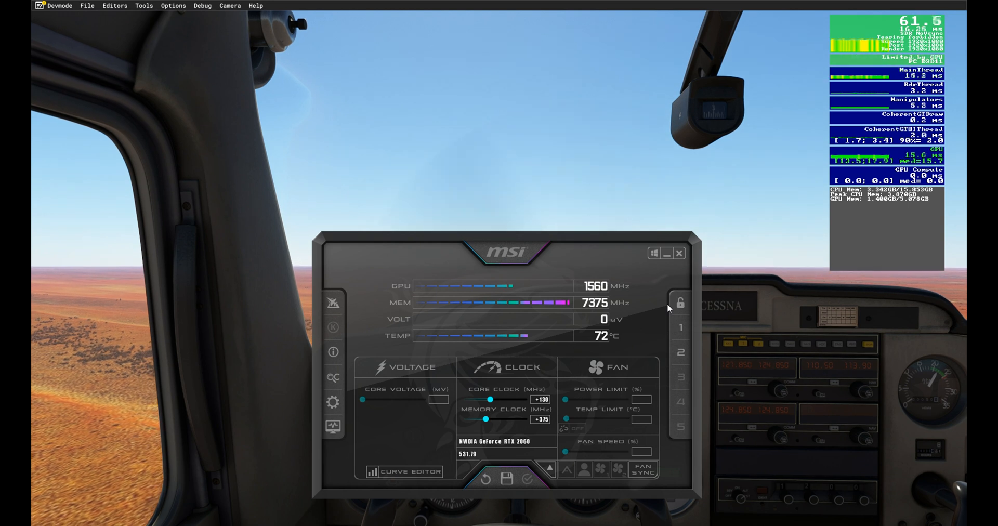
pyautogui.moveTo(653, 345)
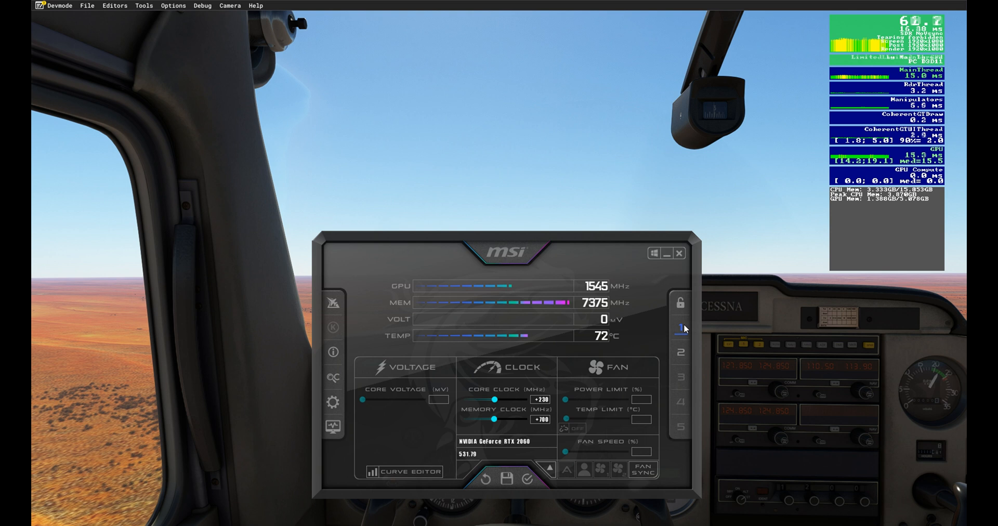
# Step: Load profile 2 to restore +220 core and +700 memory offsets
pyautogui.click(680, 353)
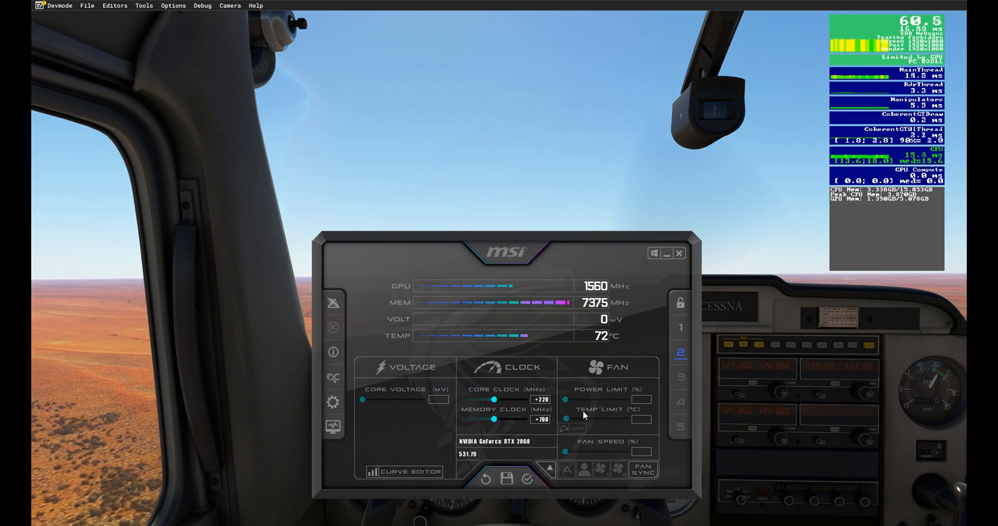
pyautogui.moveTo(638, 343)
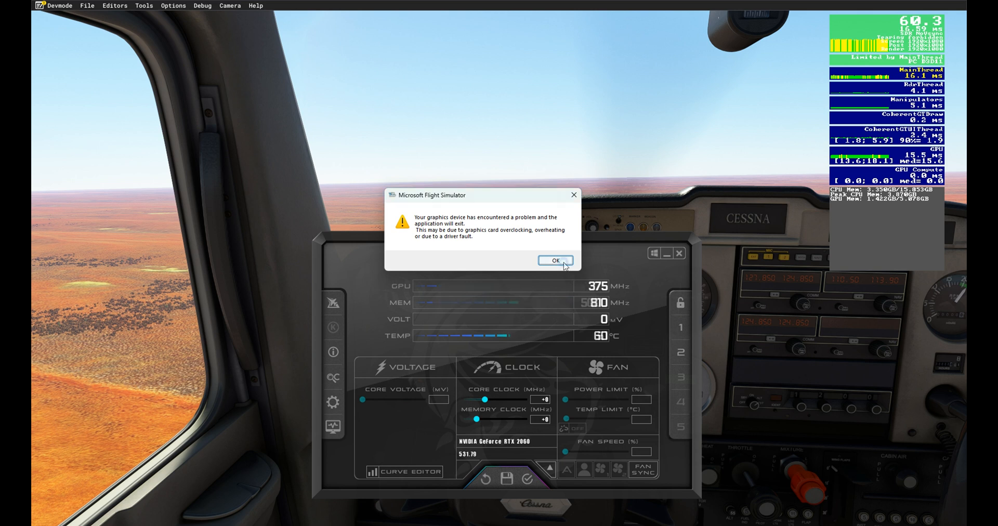
# Step: Acknowledge the graphics device error so the simulator closes
pyautogui.click(553, 261)
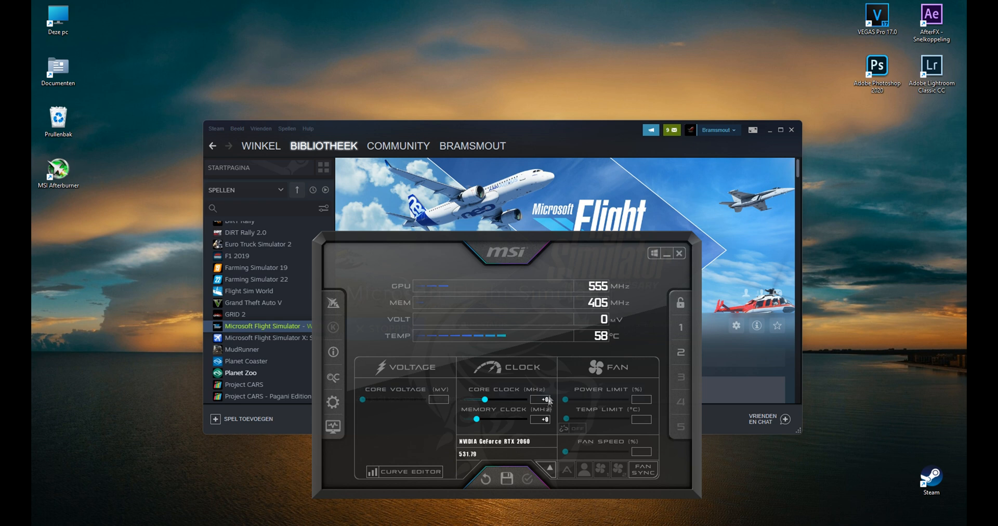
# Step: Reload profile 2 to re-apply the +220/+700 overclock
pyautogui.click(680, 355)
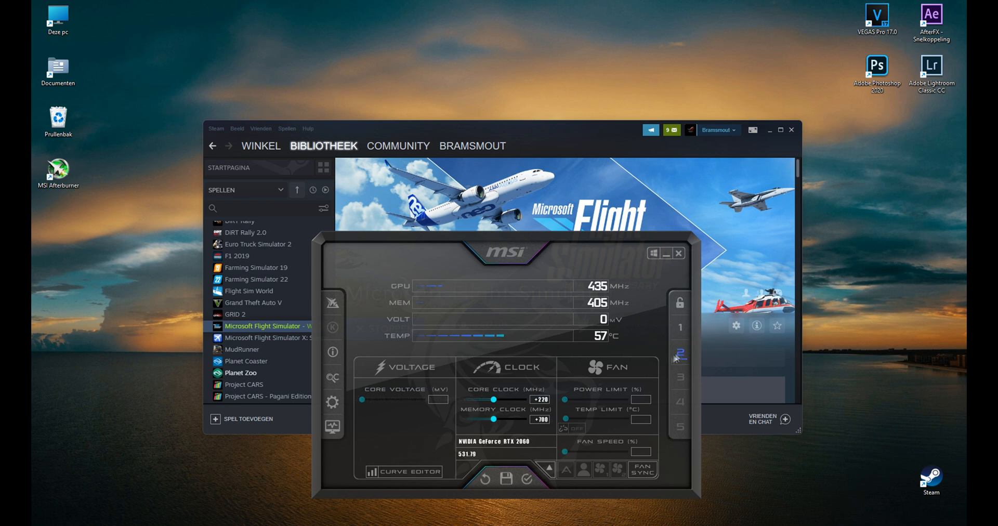
pyautogui.click(680, 354)
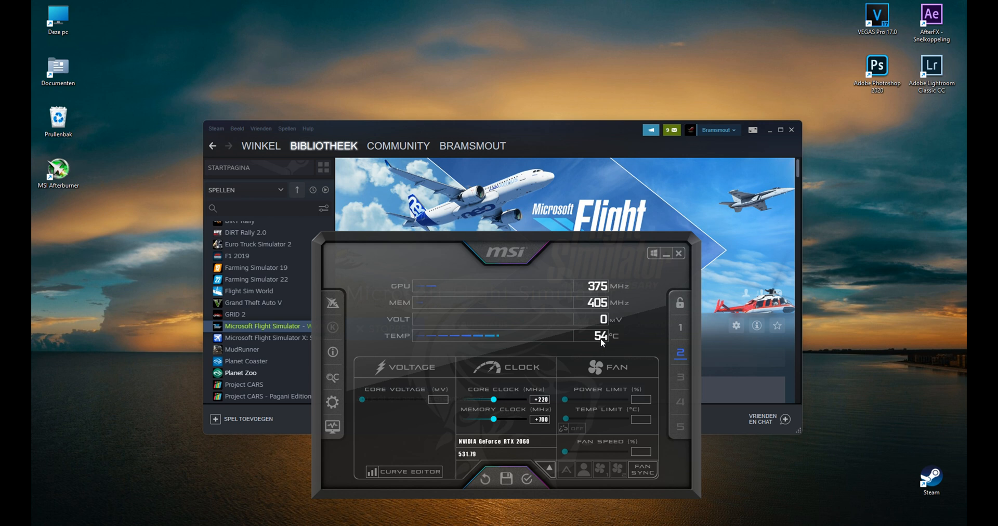
pyautogui.moveTo(613, 341)
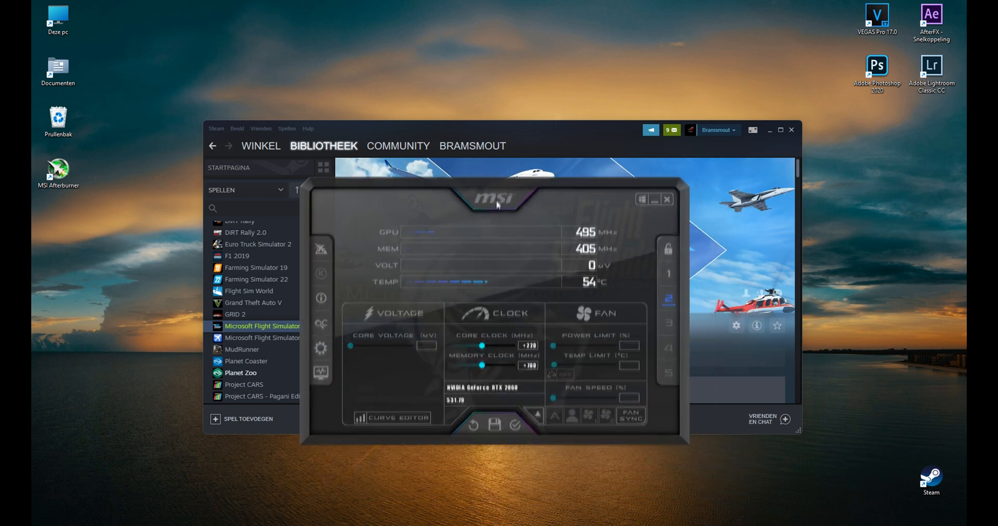
# Step: Save the zero-offset clock settings as profile 1
pyautogui.moveTo(496, 197); pyautogui.dragTo(516, 217)
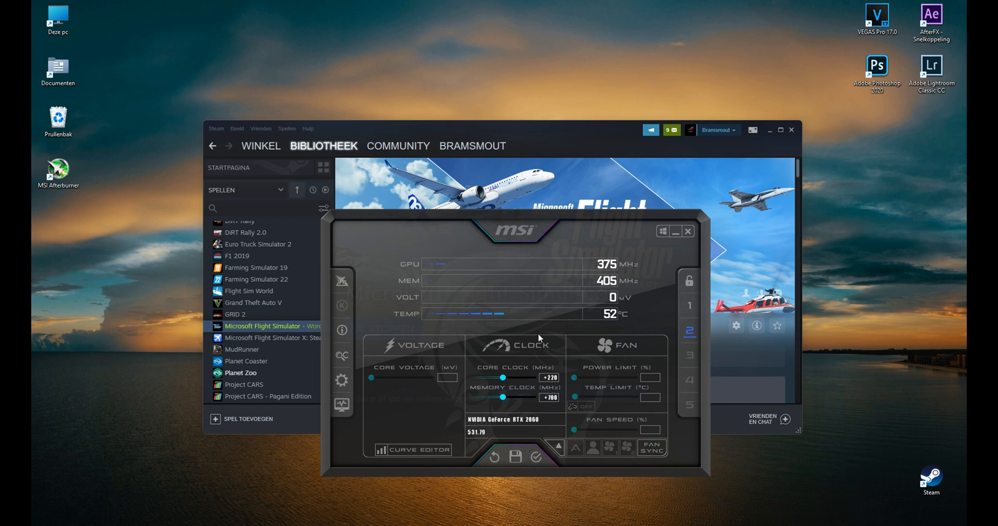
pyautogui.moveTo(526, 264)
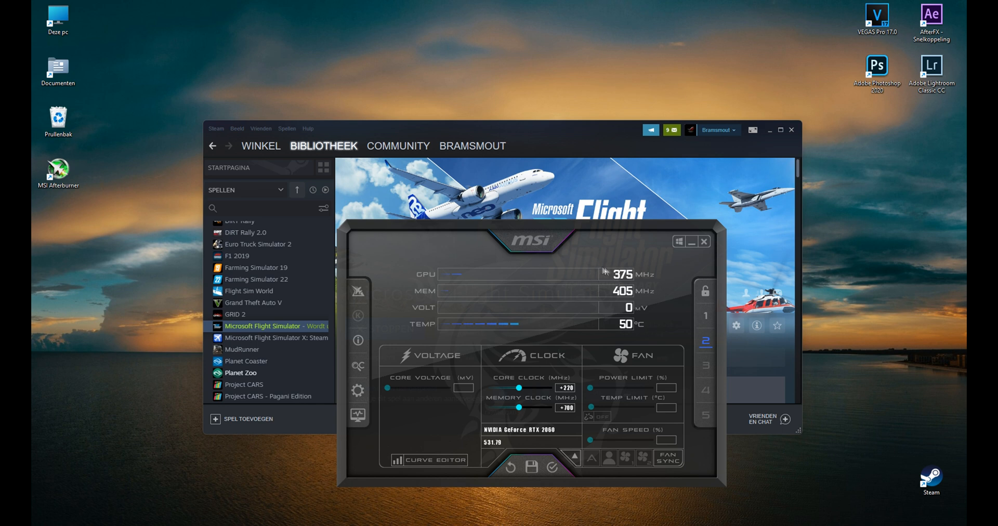
pyautogui.moveTo(538, 241); pyautogui.dragTo(564, 223)
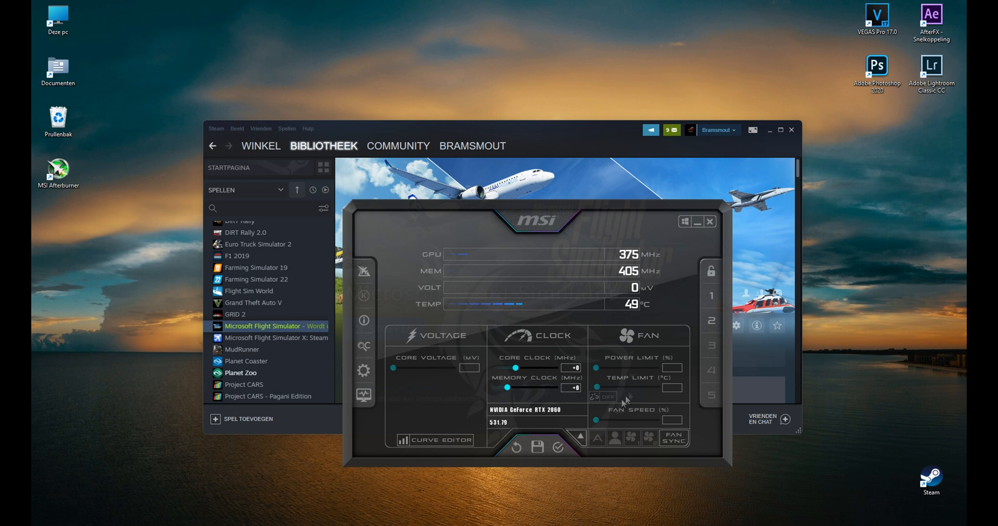
pyautogui.moveTo(708, 306)
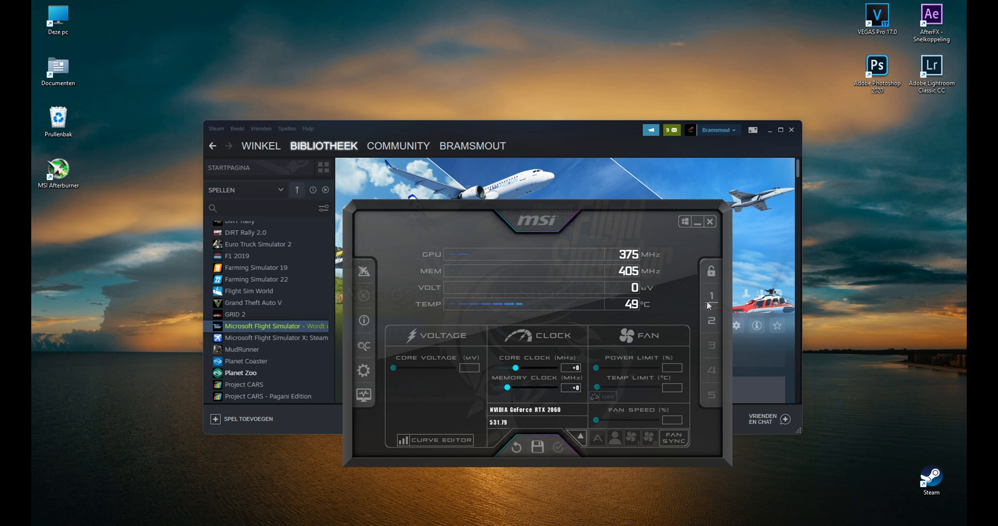
pyautogui.click(711, 319)
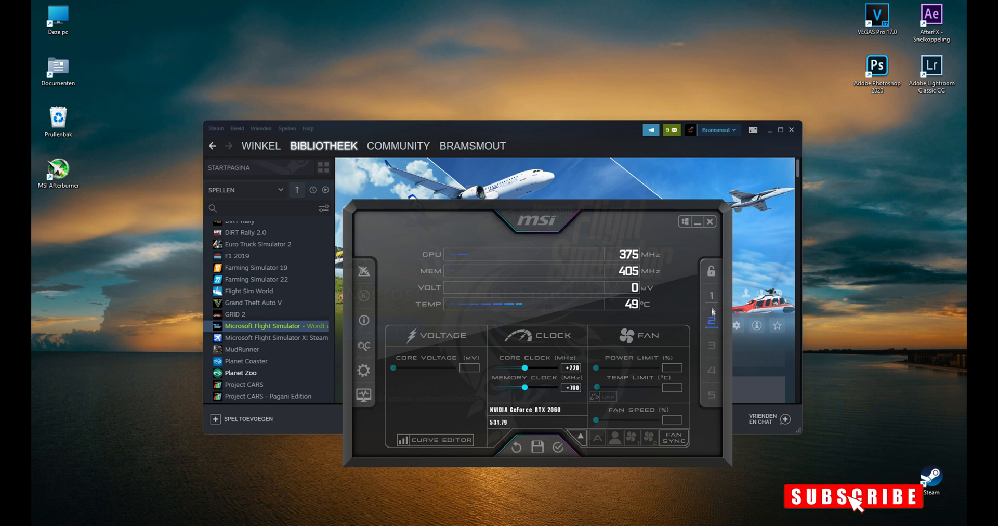
pyautogui.moveTo(669, 348)
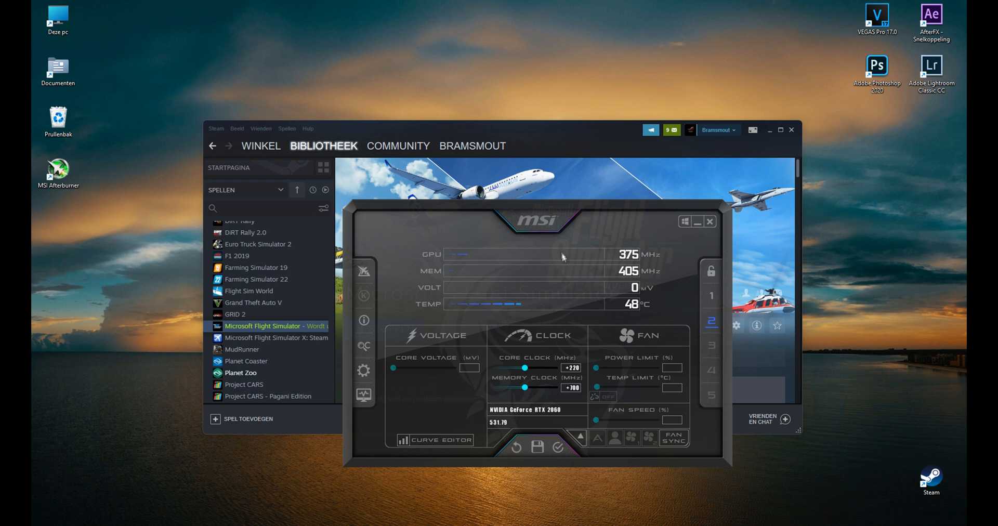
# Step: Reposition the Afterburner window over the Steam library
pyautogui.moveTo(538, 221); pyautogui.dragTo(552, 218)
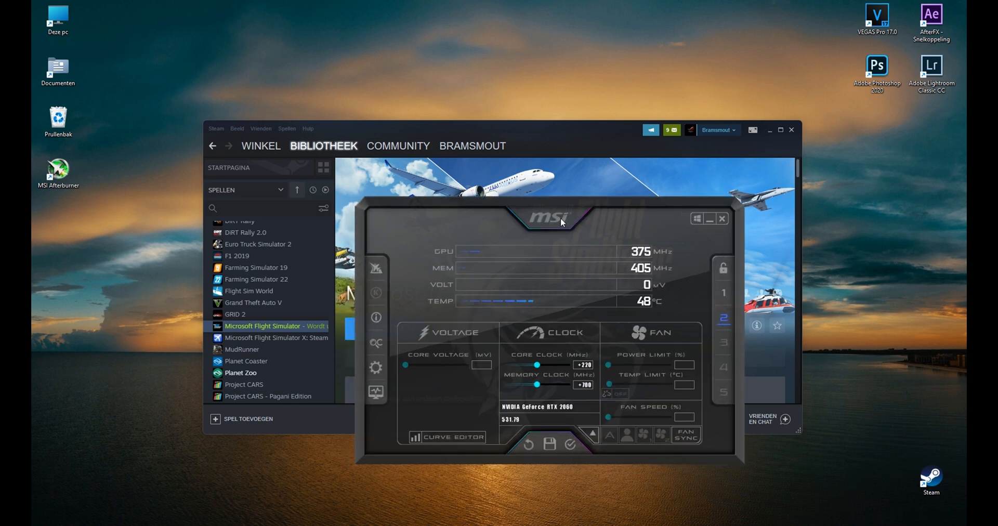